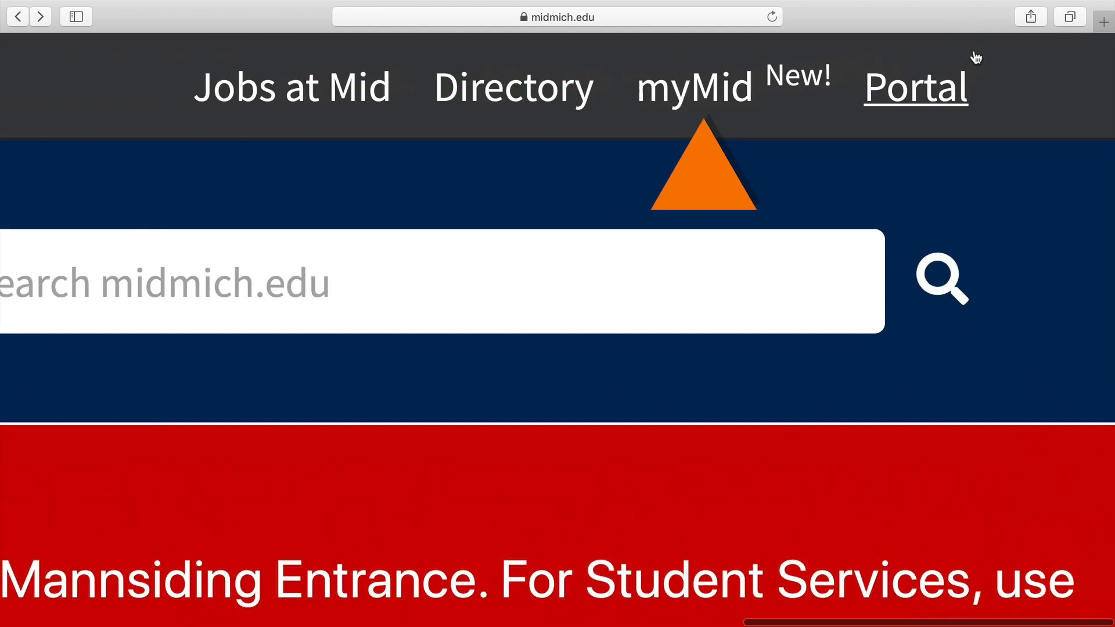
mouse_move(722, 98)
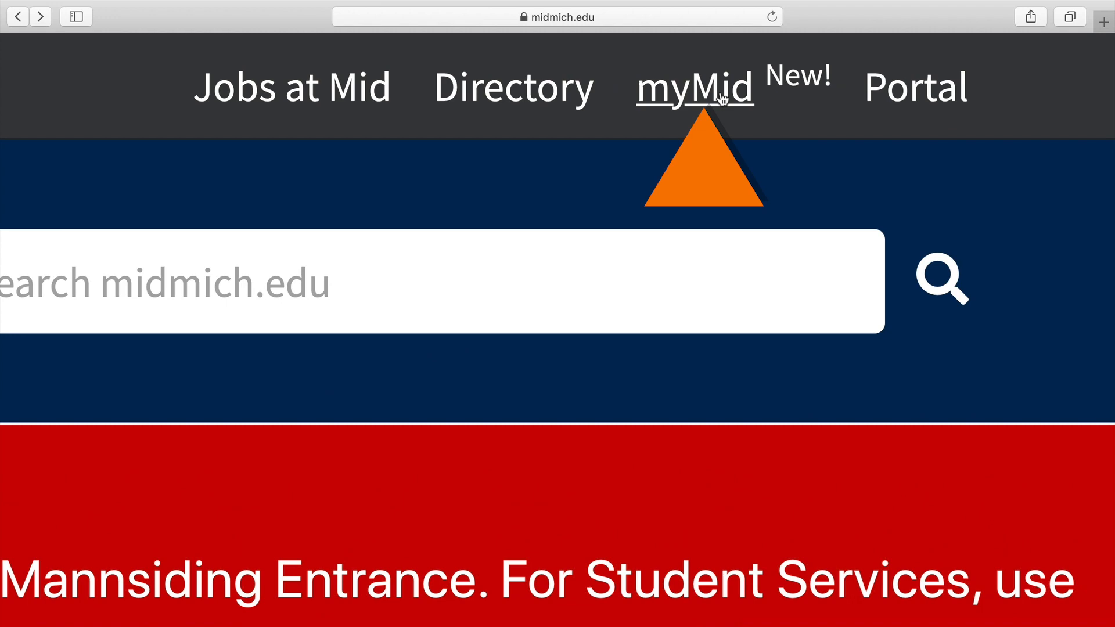
Navigate from the homepage through myMid to the Account Setup page.
click(720, 91)
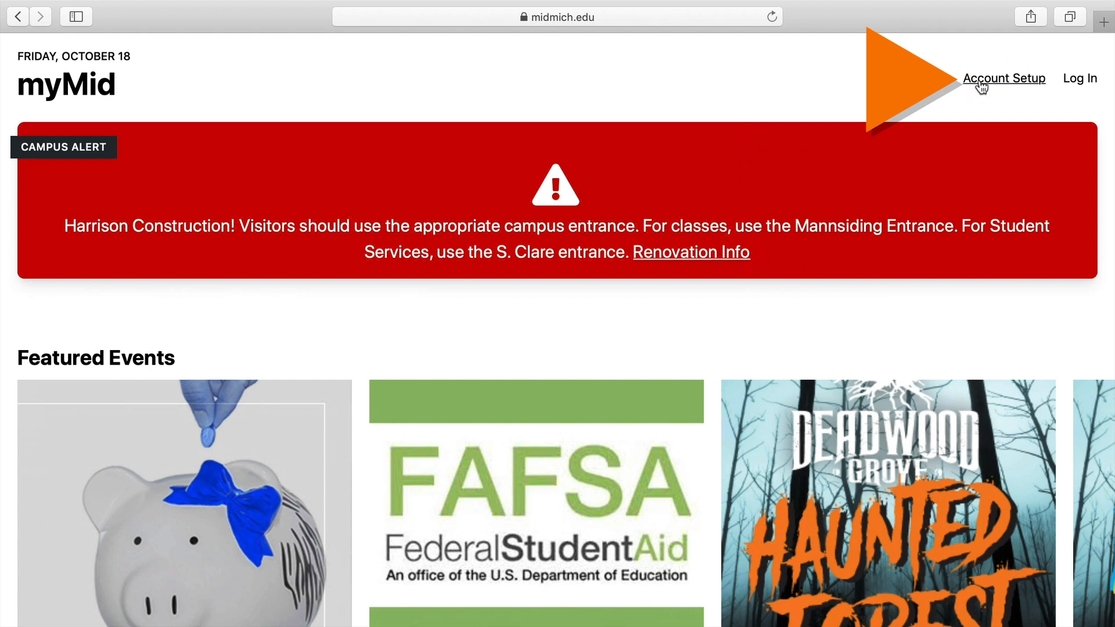
click(1004, 79)
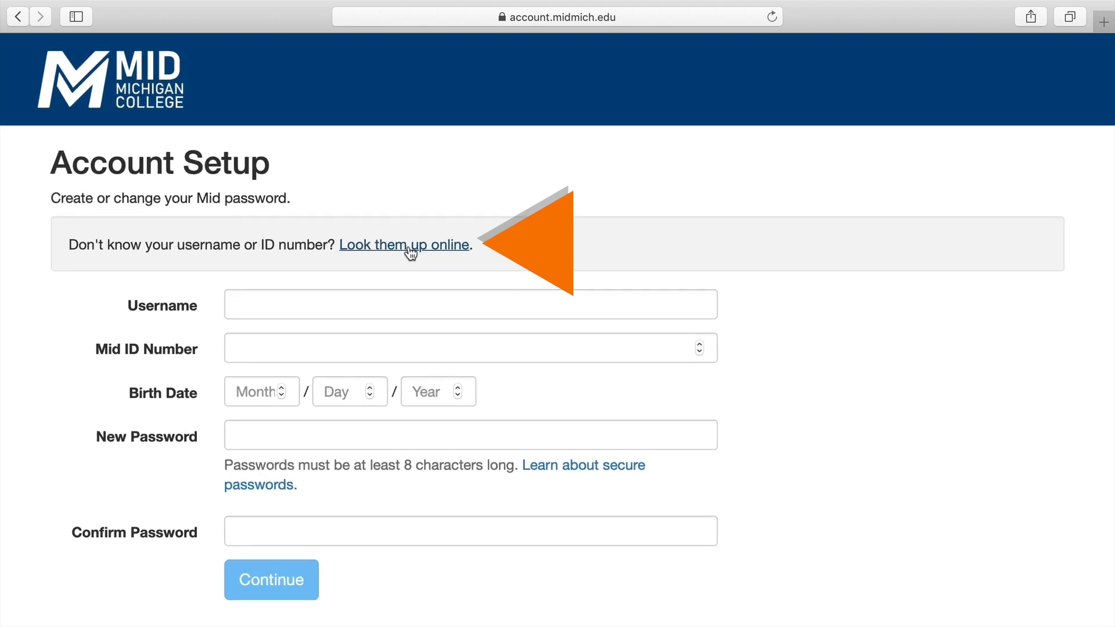
Look up the username and student ID online using last name 'crawfi...' and the Mid ID.
click(404, 245)
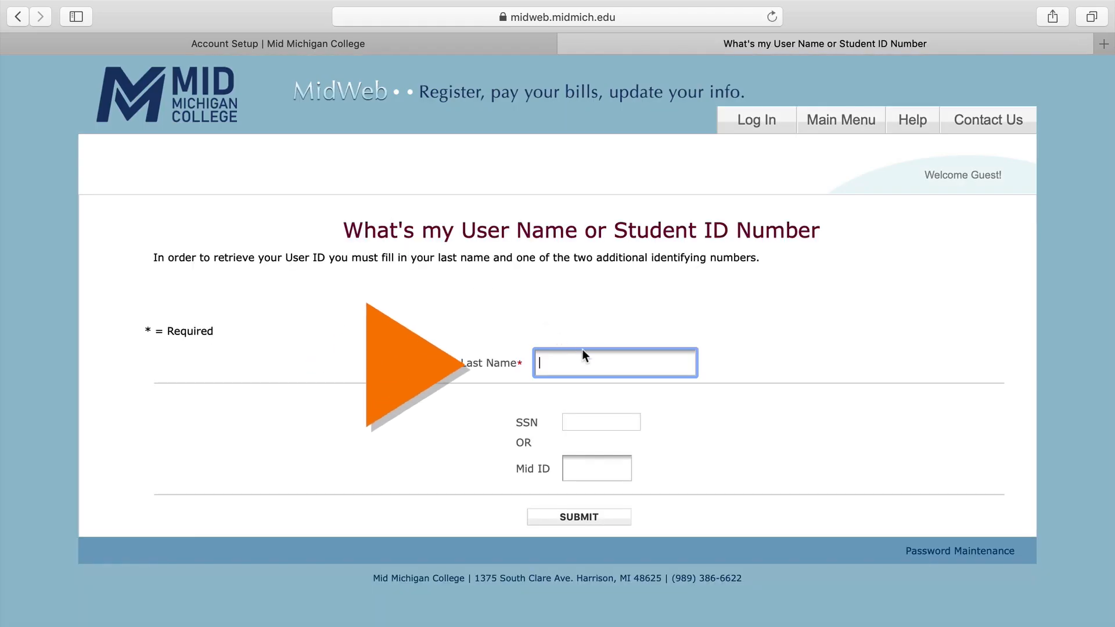
text(crawfi)
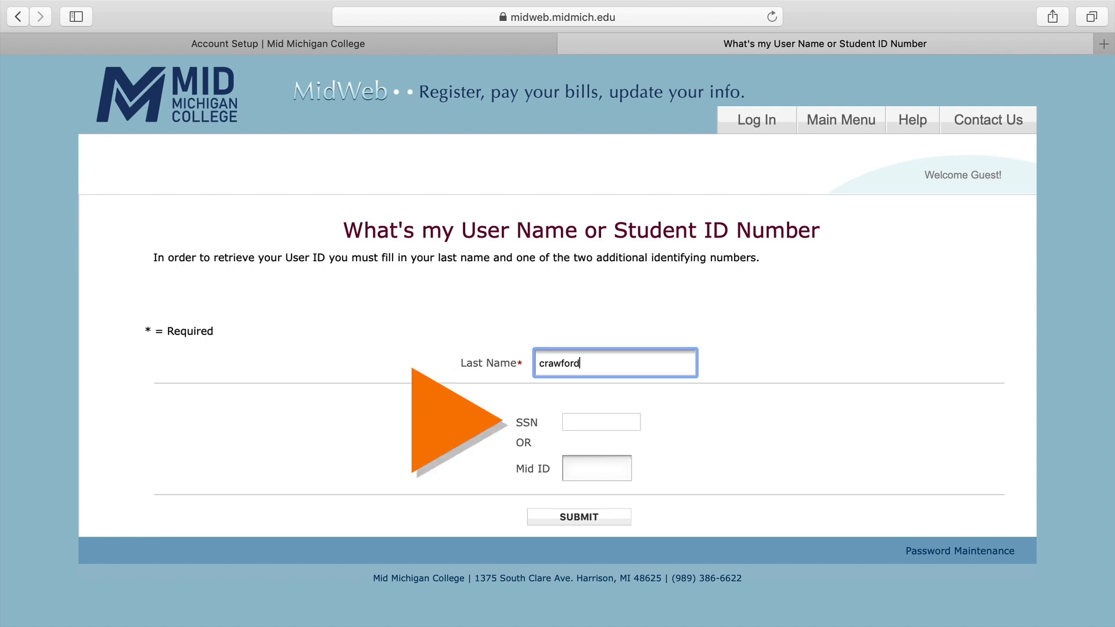
click(597, 467)
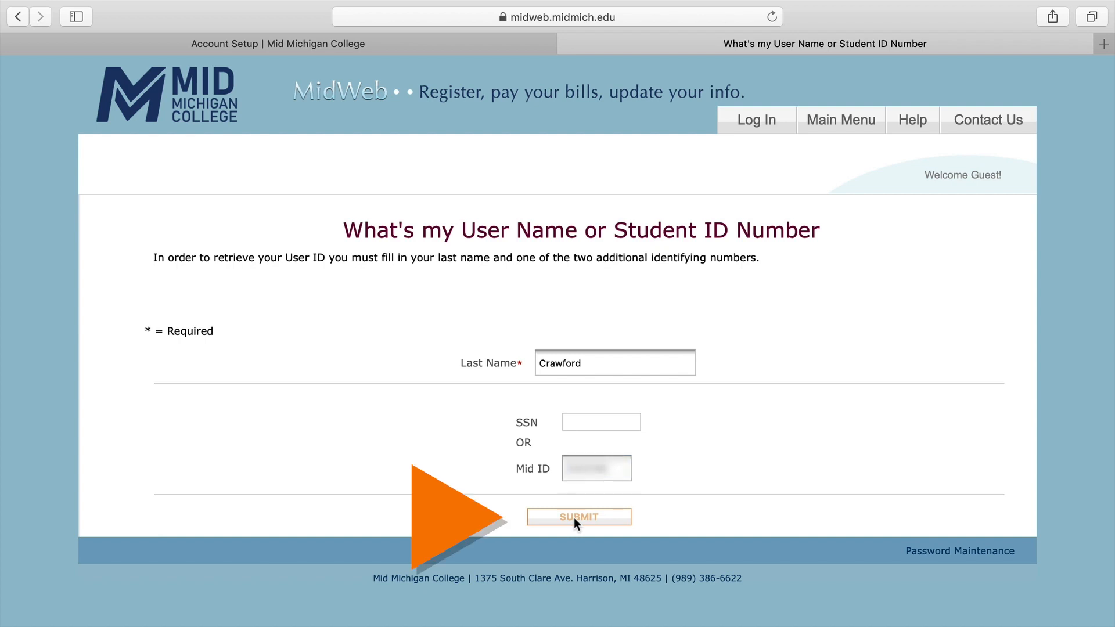
click(579, 517)
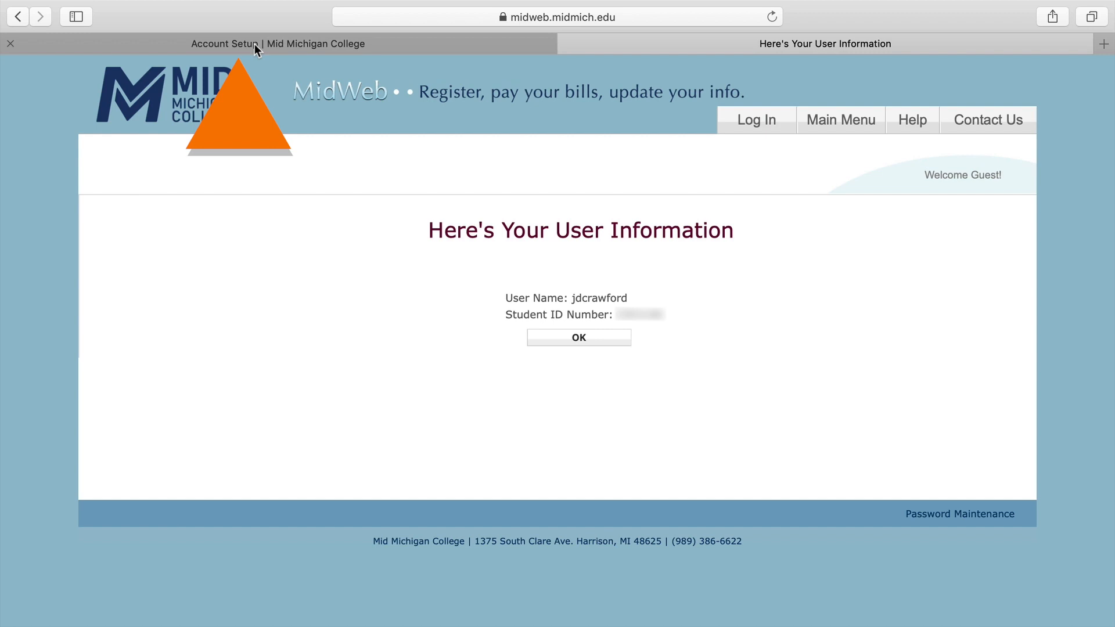
Fill the Account Setup form with username 'jdcra...', Mid ID, birth date and a masked new password.
click(248, 45)
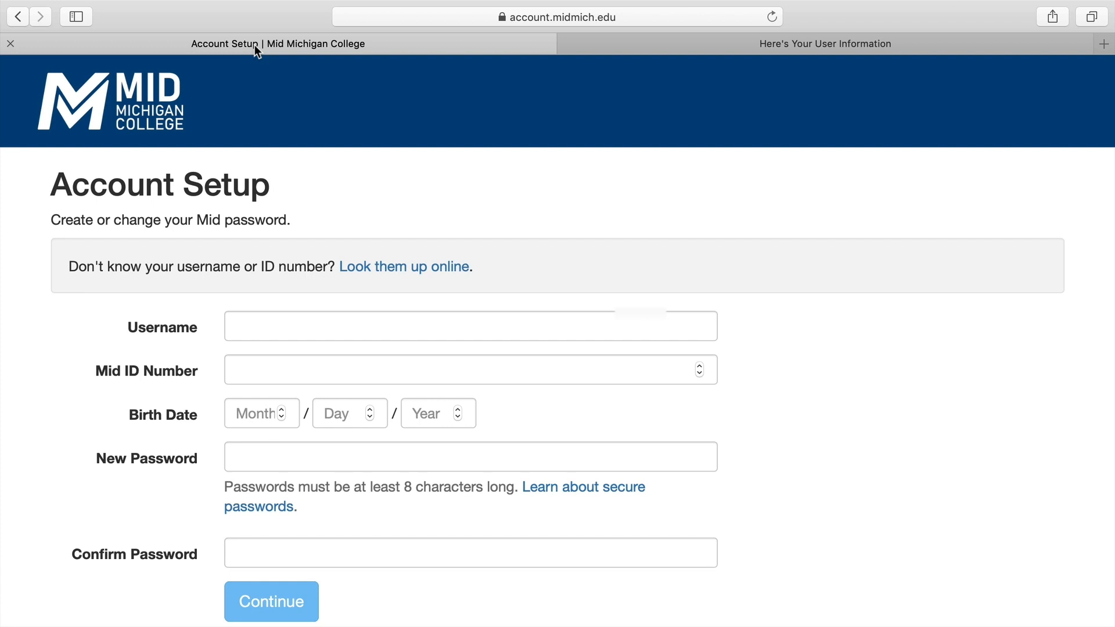
click(469, 335)
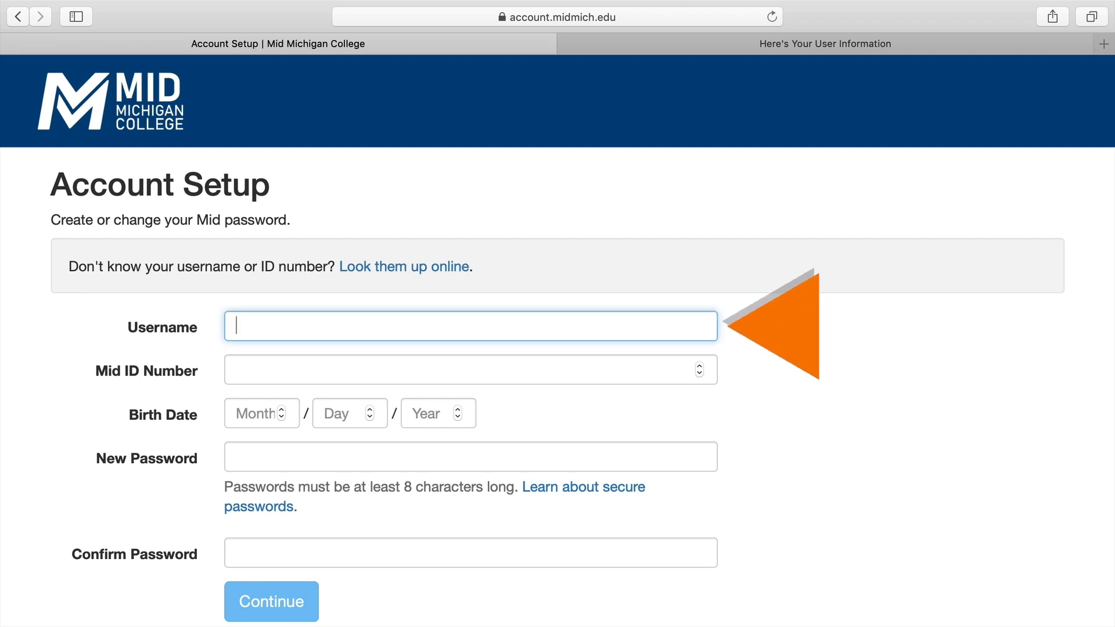
text(jdcra)
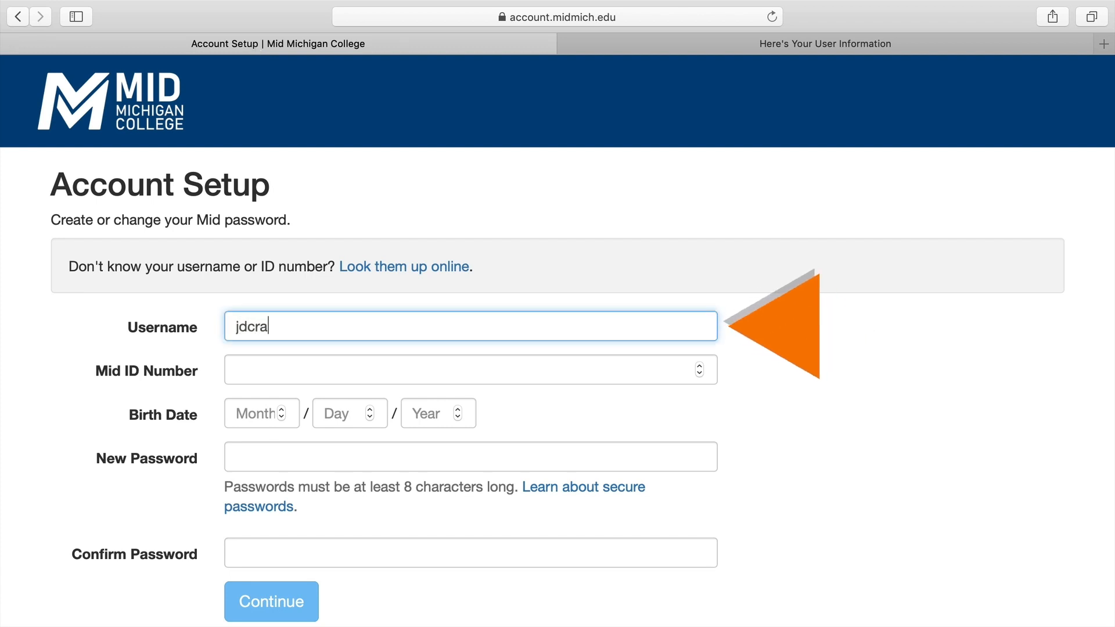
click(463, 369)
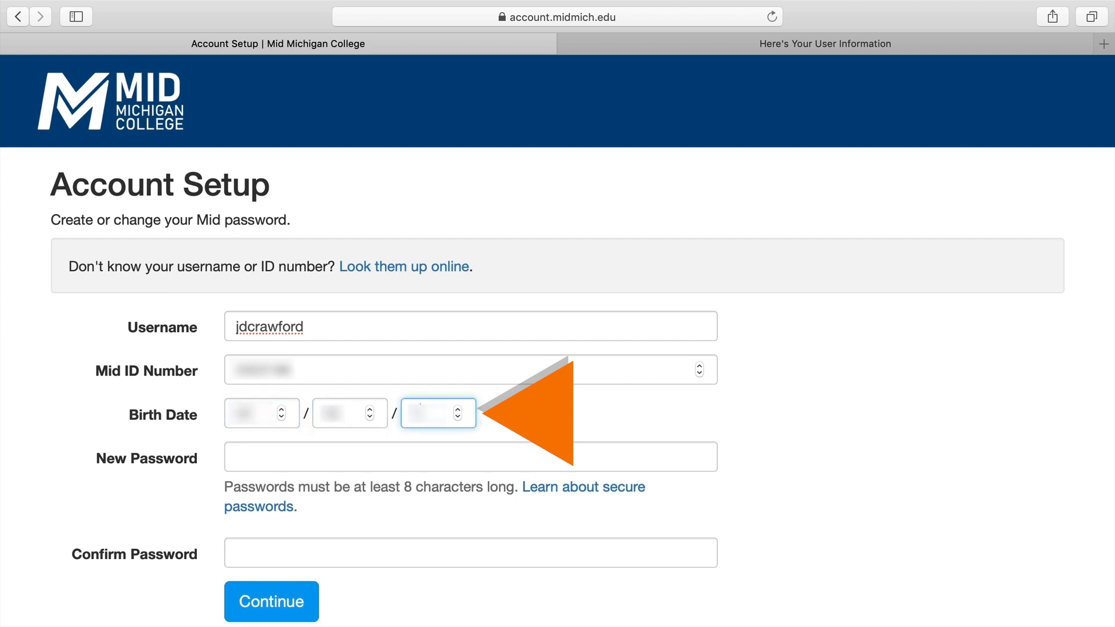
click(464, 462)
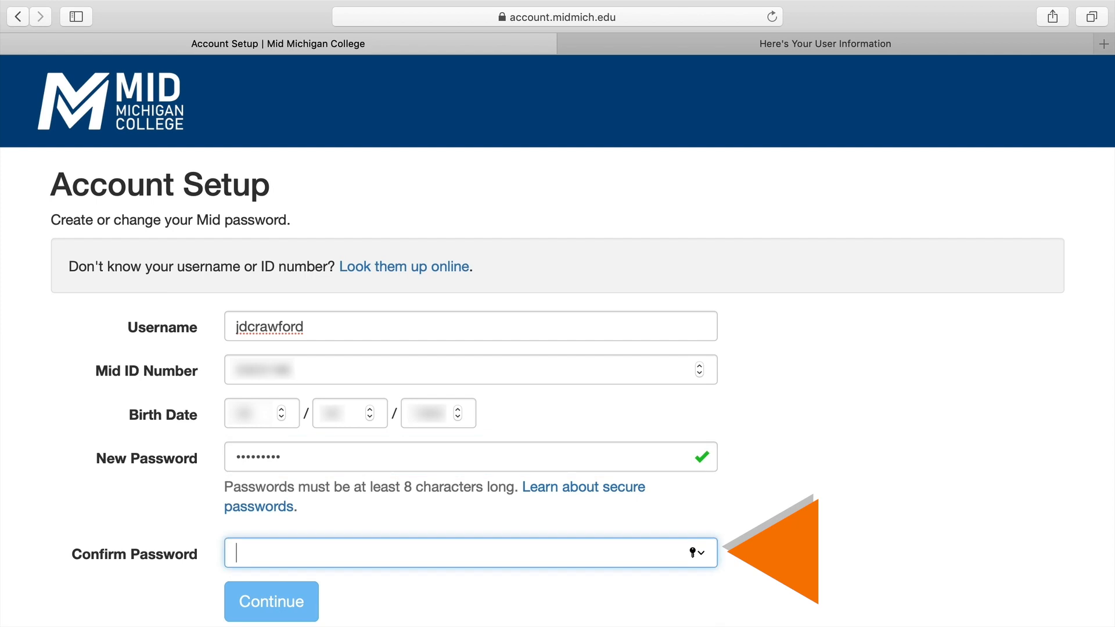
text(••••)
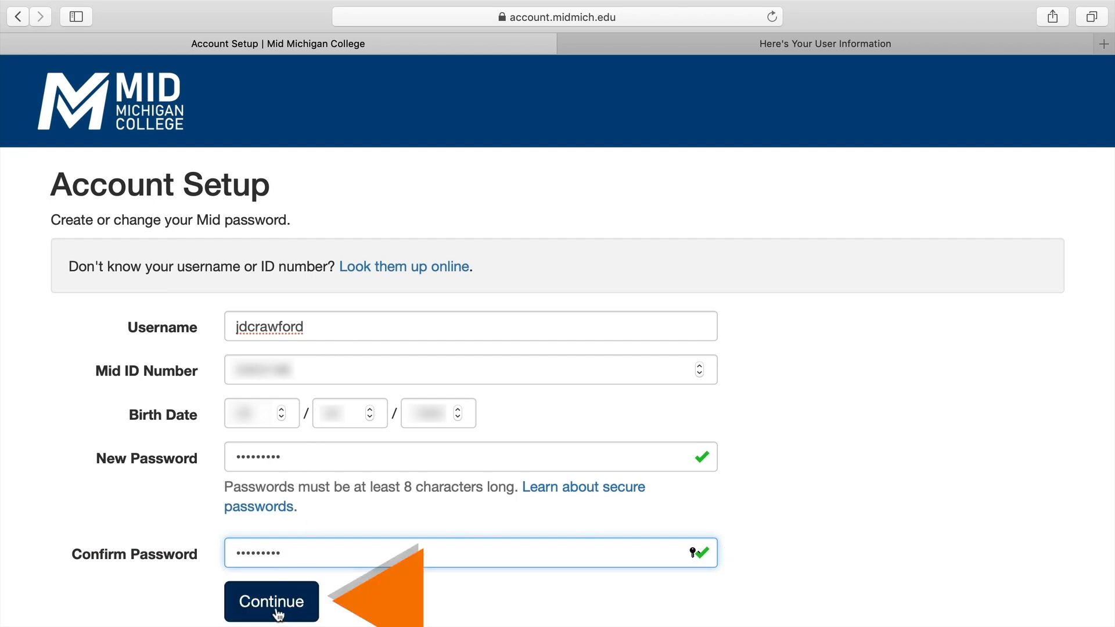
Submit the form with Continue, declining Safari's save-password prompt, reaching the Next Steps confirmation.
click(272, 602)
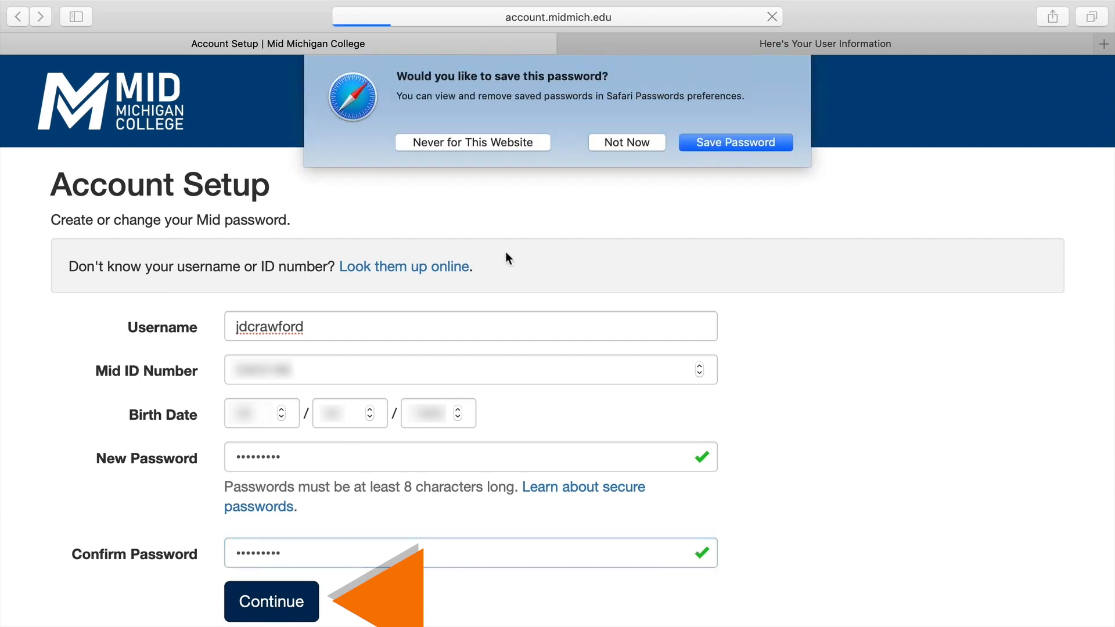
click(272, 602)
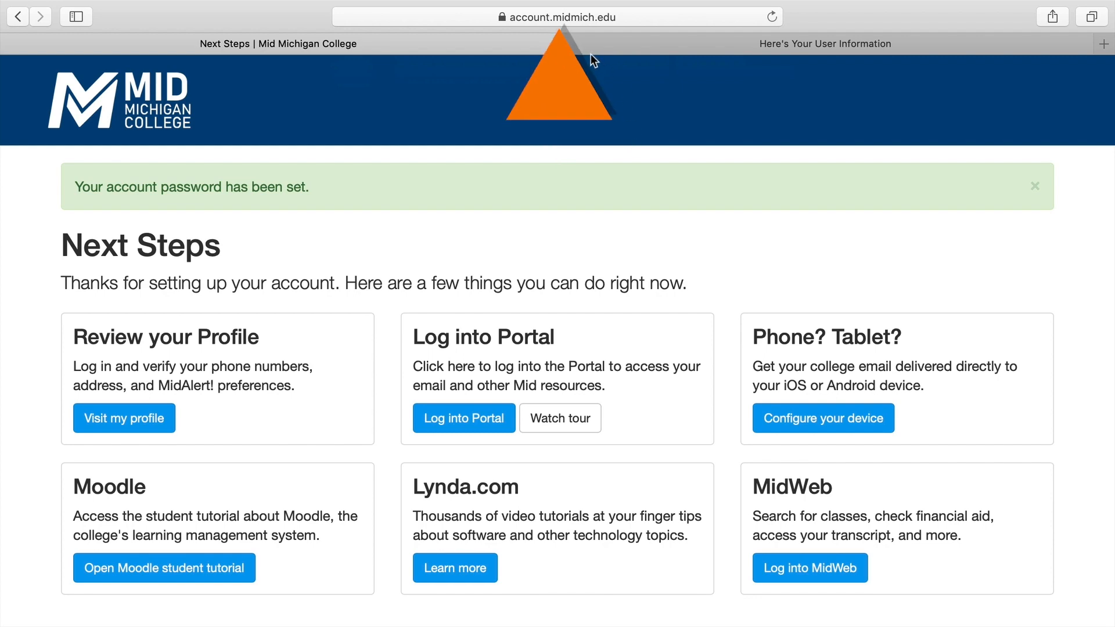
click(558, 16)
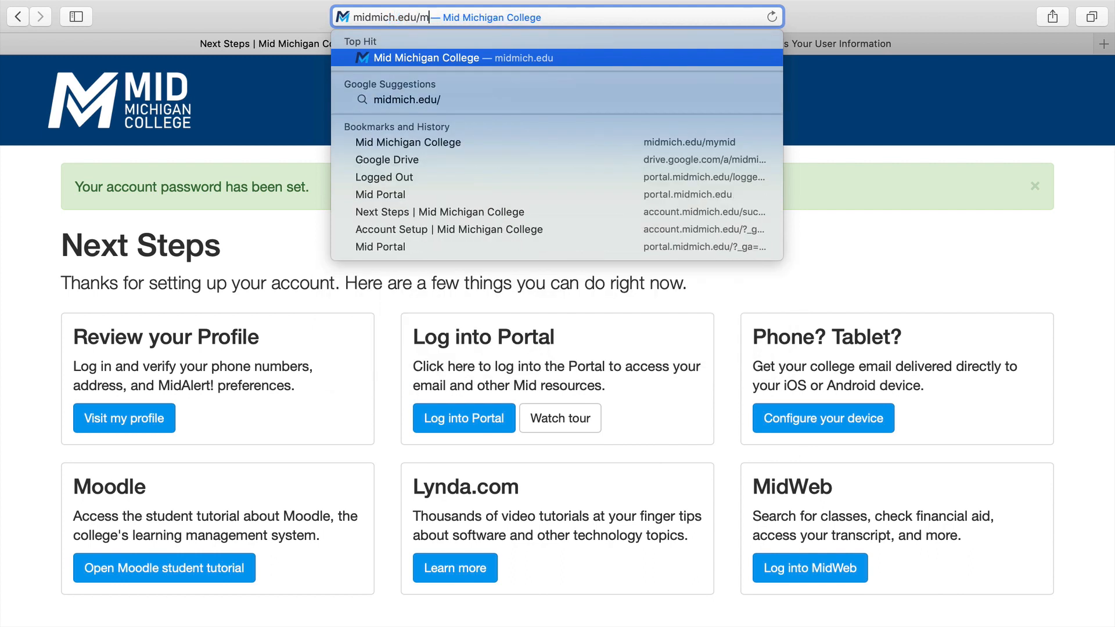
text(ymid)
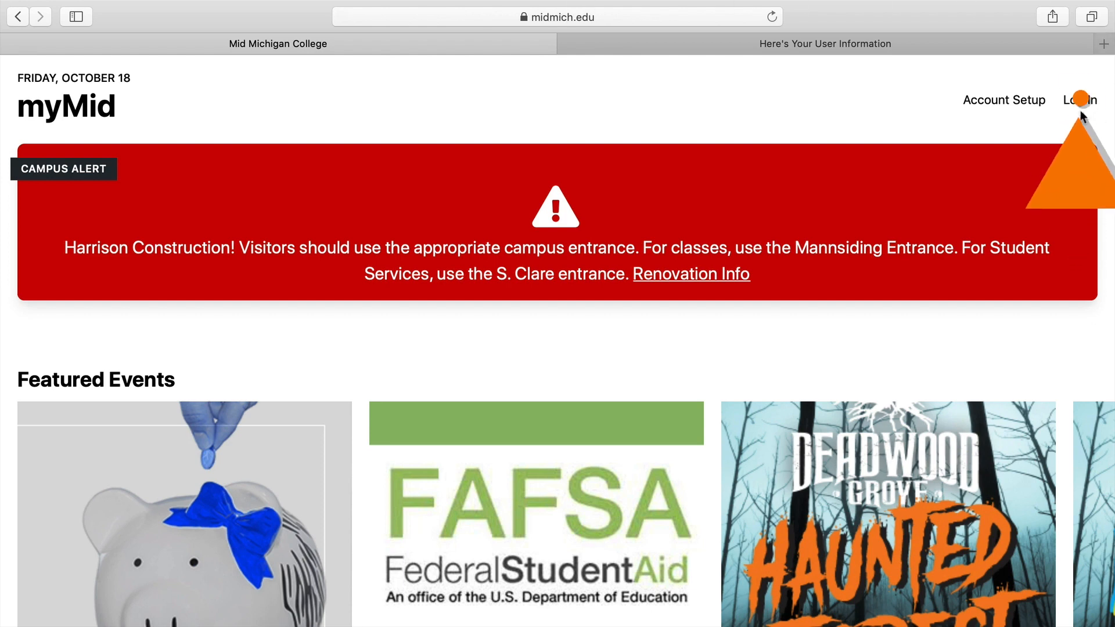
click(1082, 100)
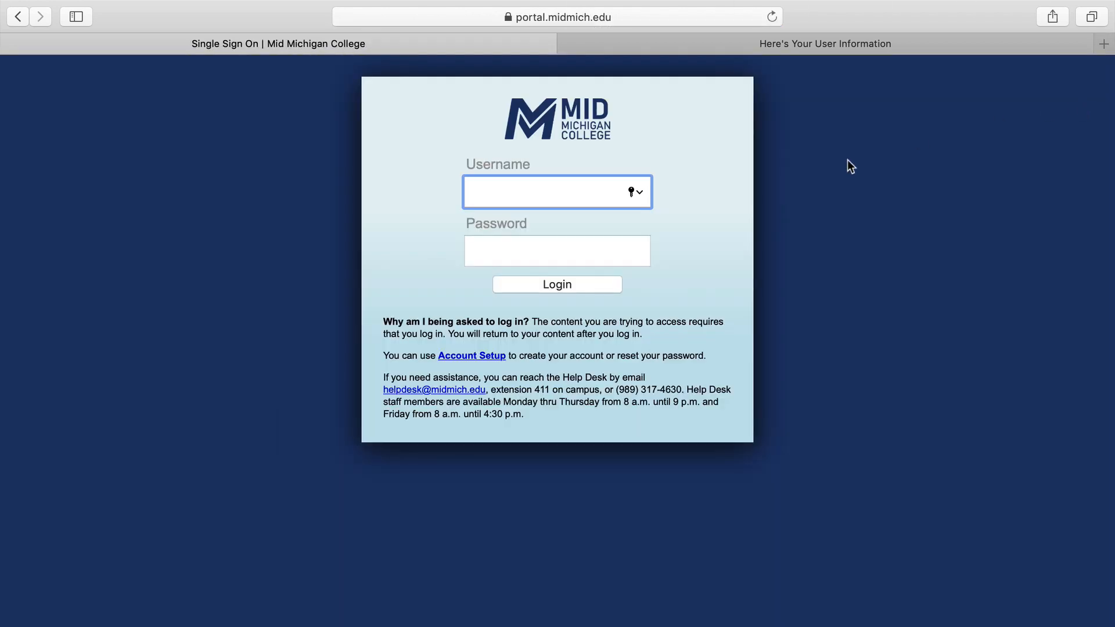
text(jdcrawford)
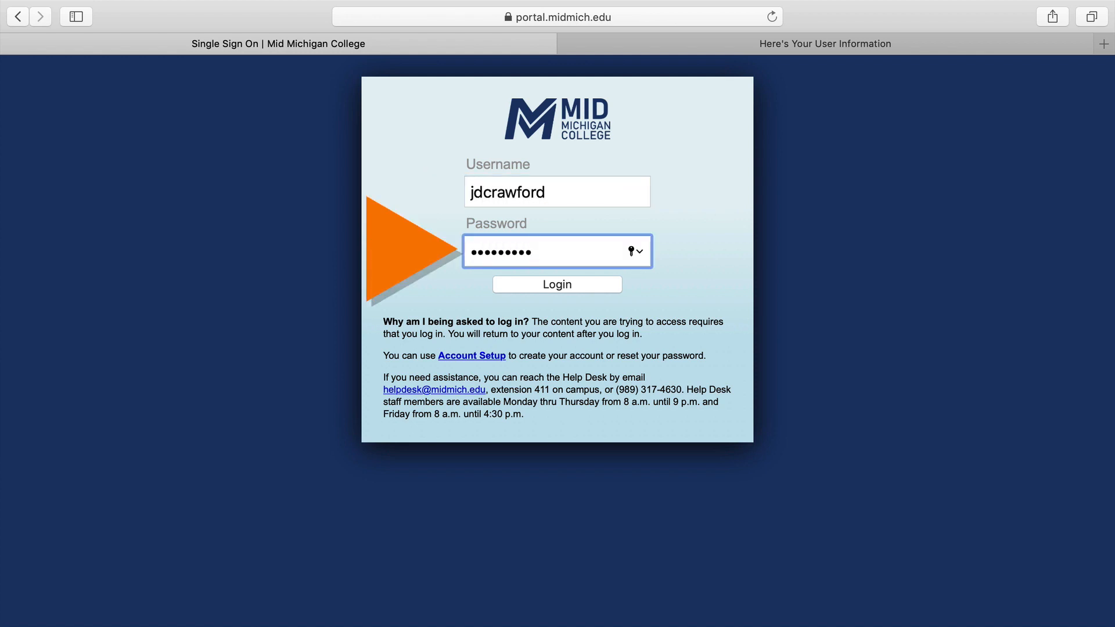
click(558, 284)
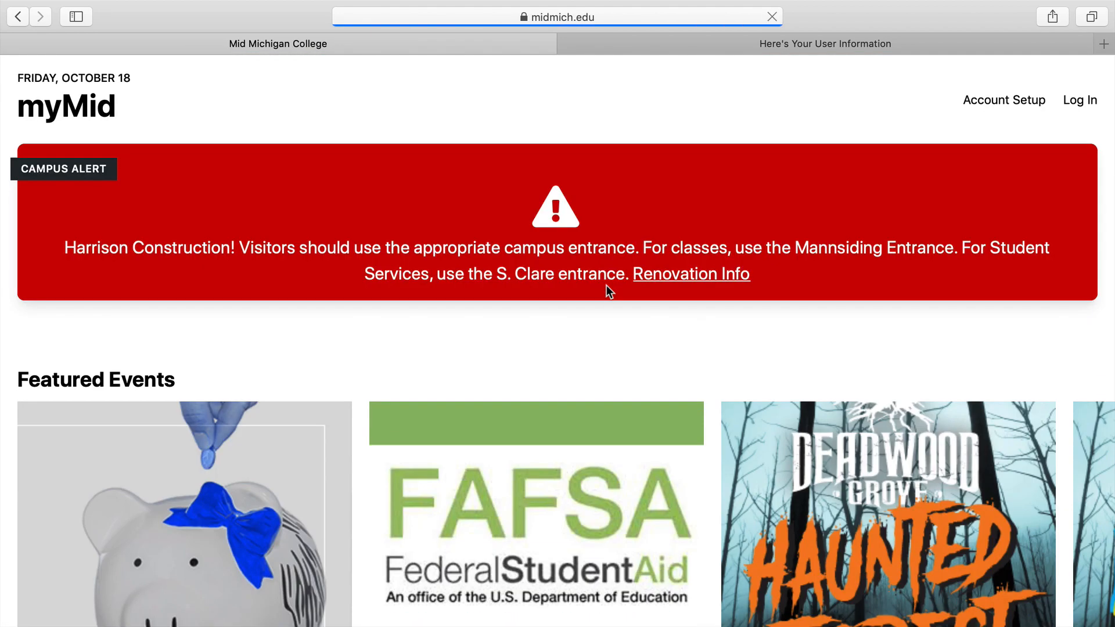